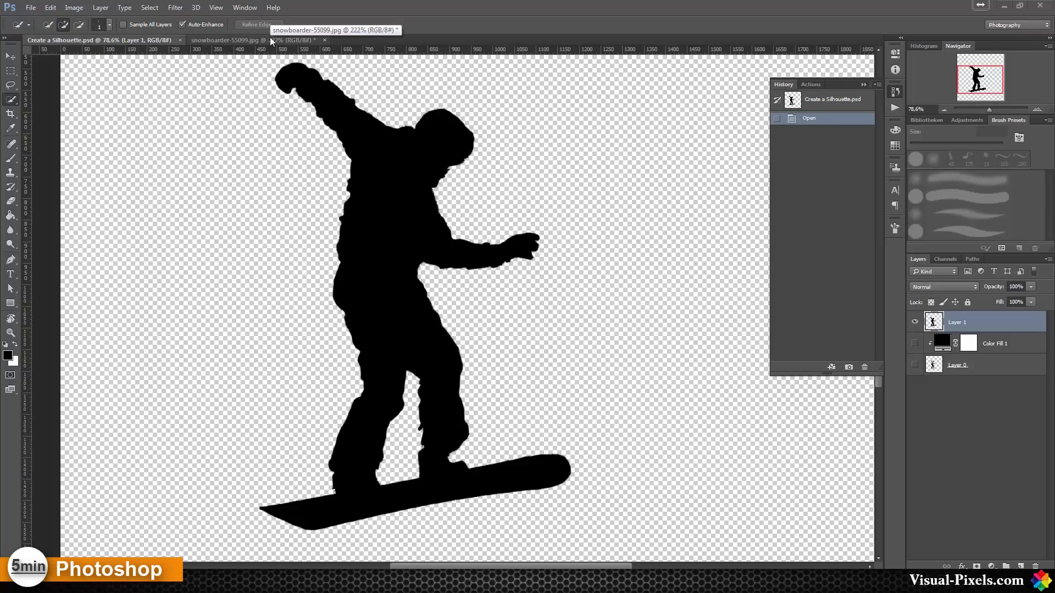
Switch to the snowboarder-55099.jpg photo tab.
left_click(229, 39)
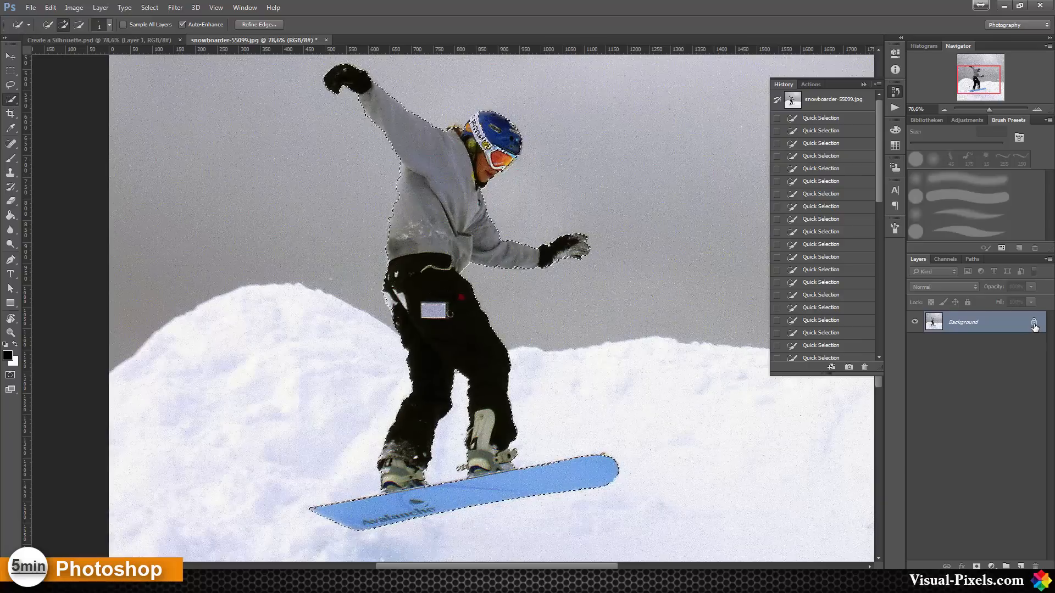
Unlock the Background layer, delete the snowy background around the rider, and deselect.
double_click(964, 322)
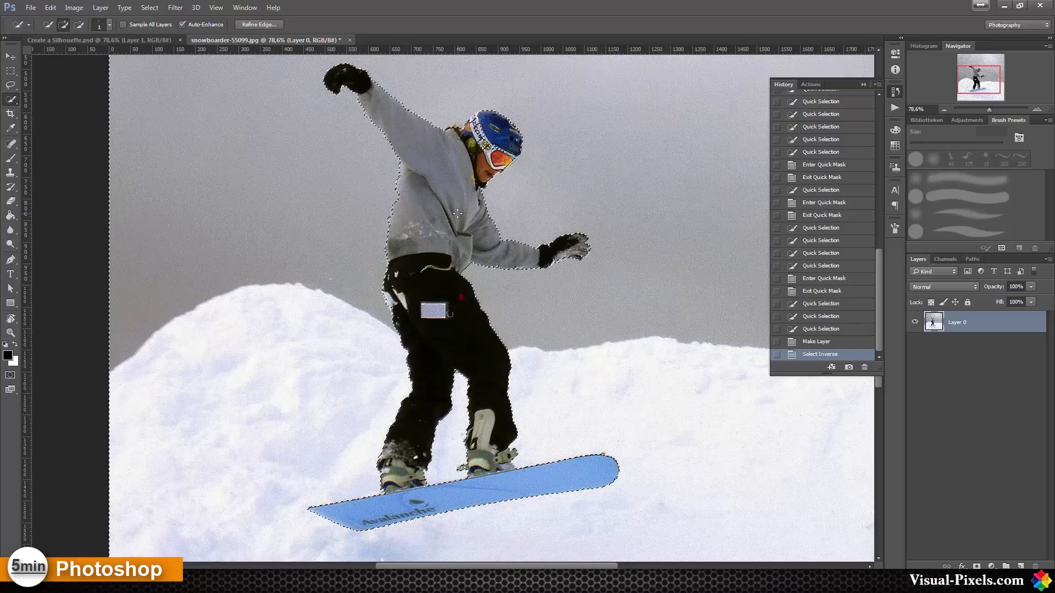
key("Delete")
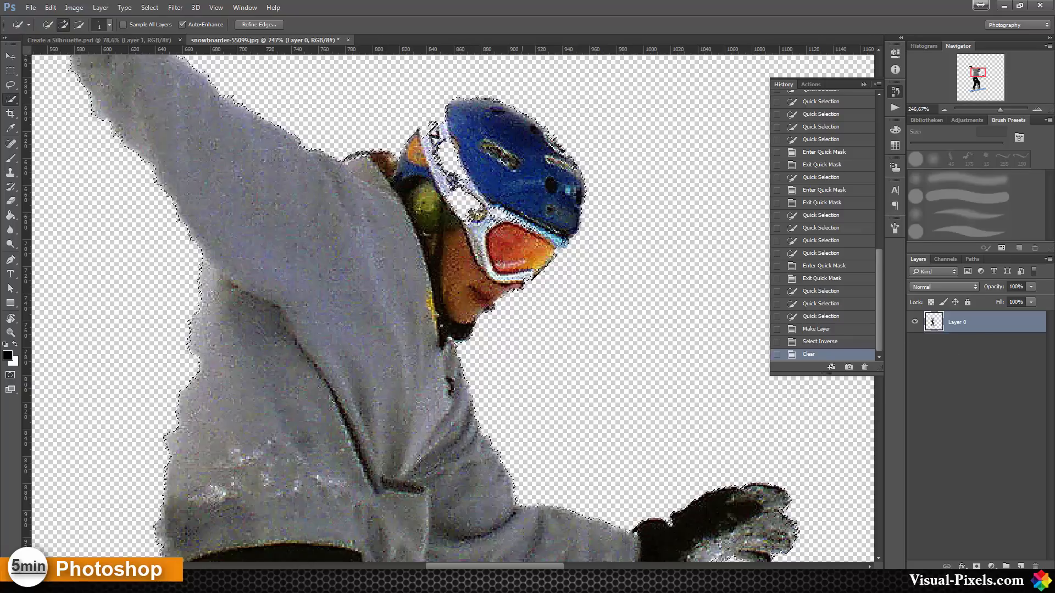
key("ctrl+d")
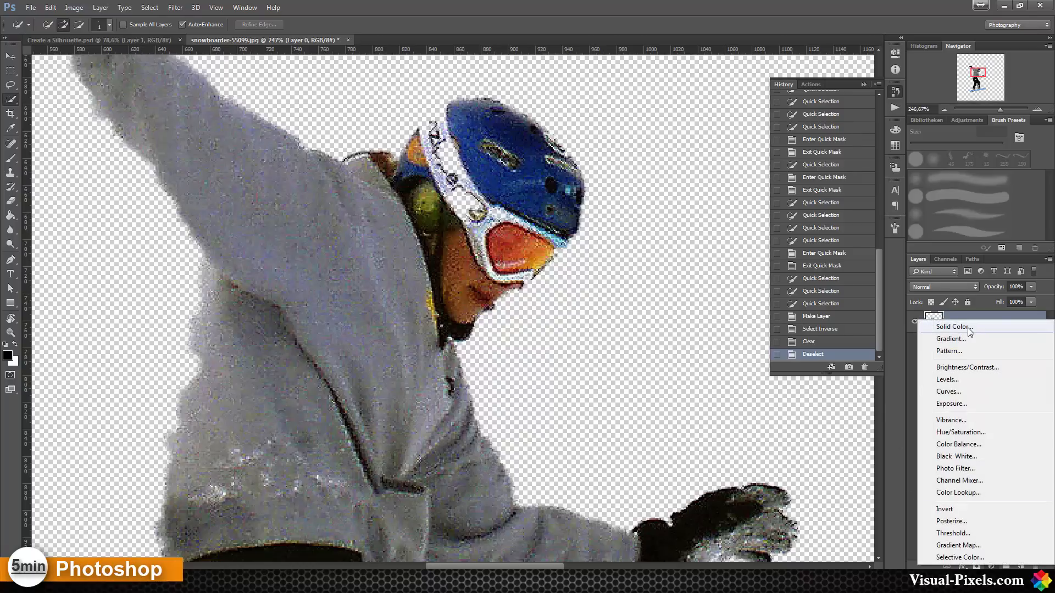
Add a black Solid Color fill layer and clip it to the snowboarder layer.
left_click(954, 327)
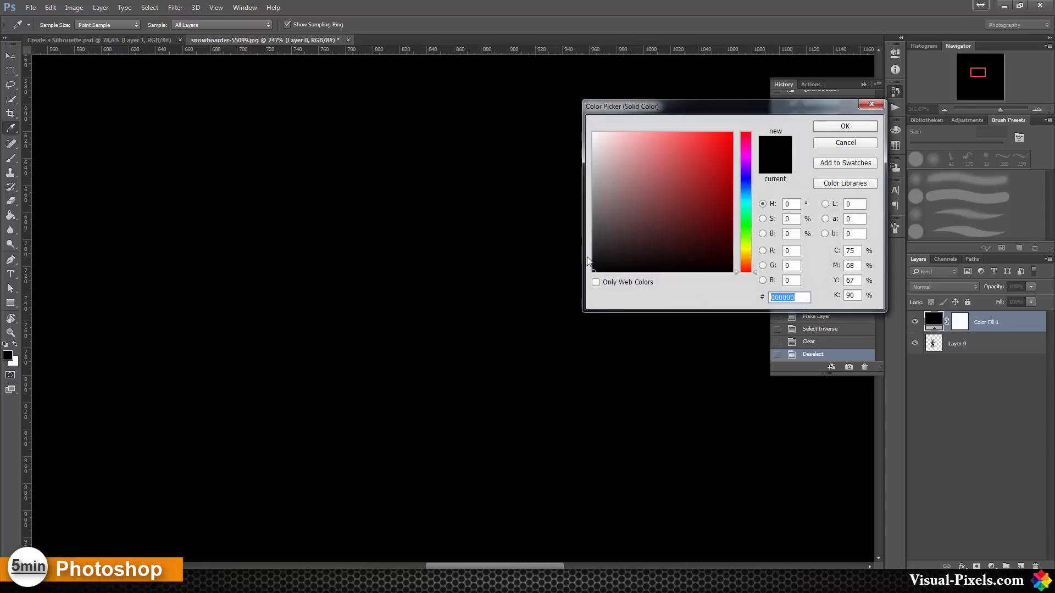
left_click(844, 127)
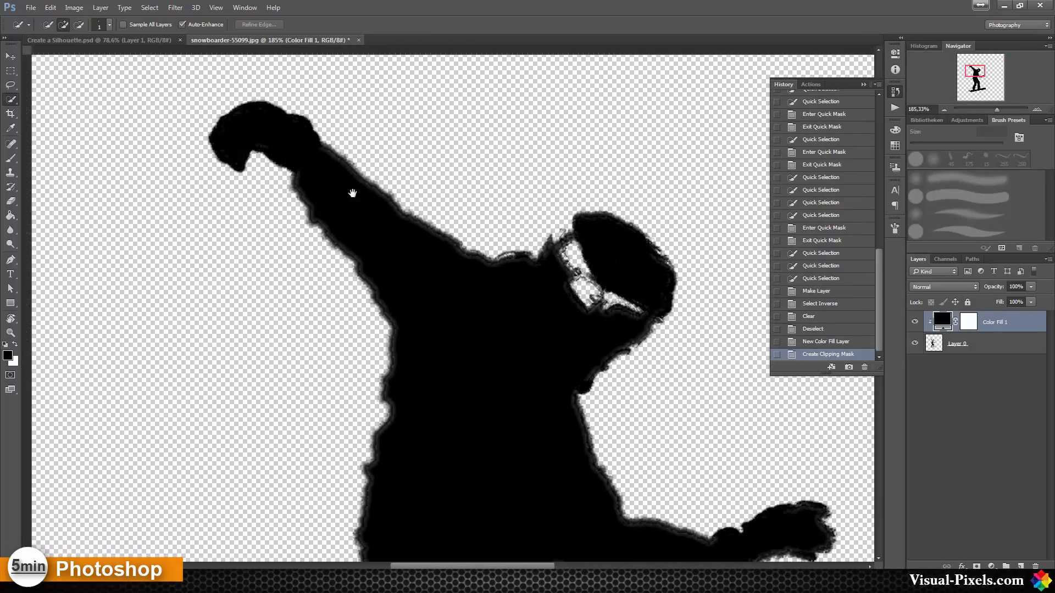
key("ctrl+r")
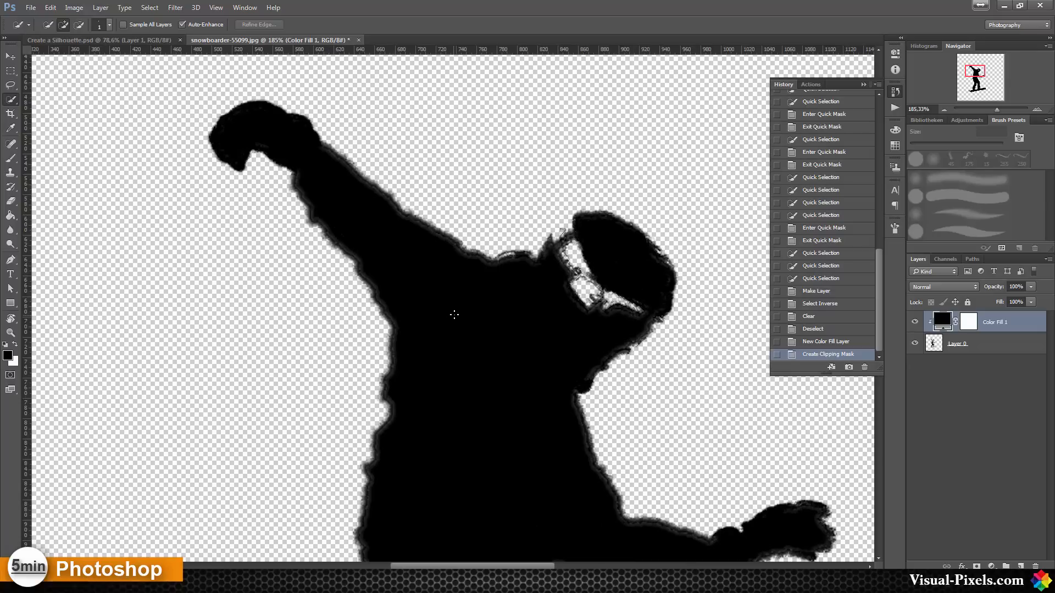
mouse_move(1000, 347)
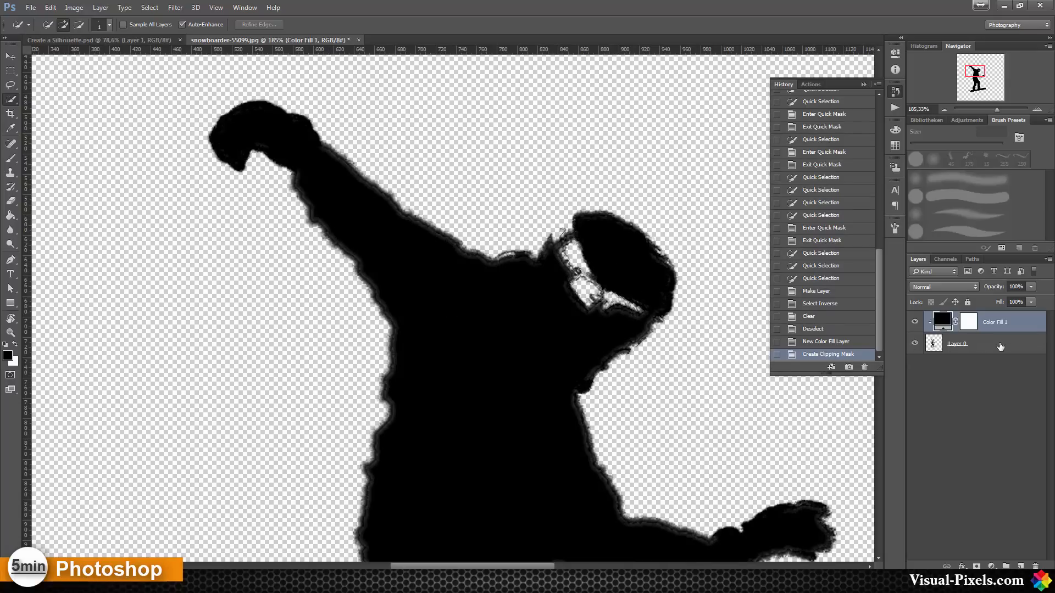
Select Layer 0 and paint over the gaps around the goggles.
left_click(957, 344)
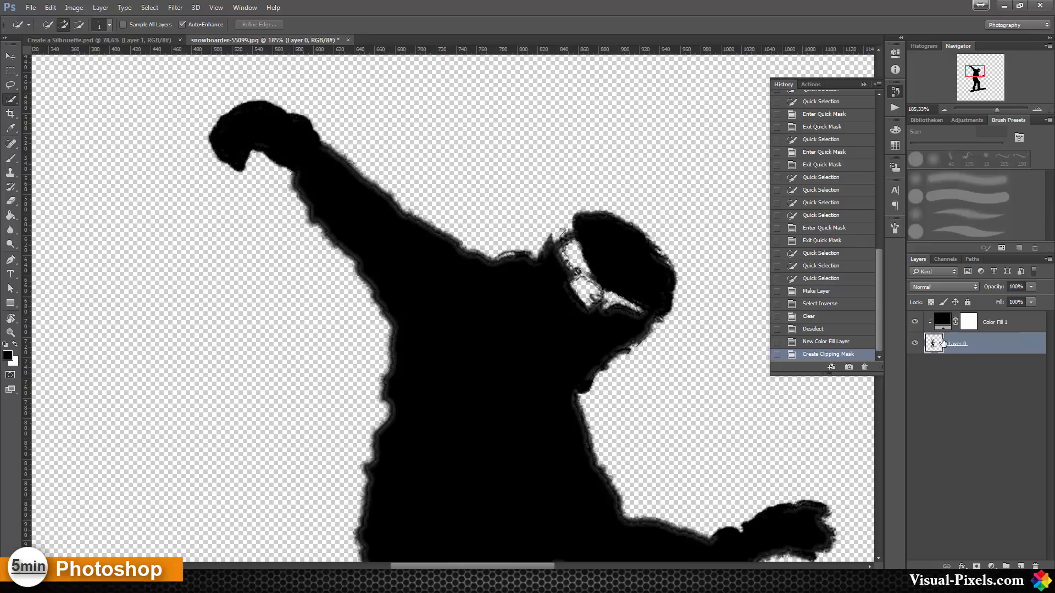
mouse_move(599, 232)
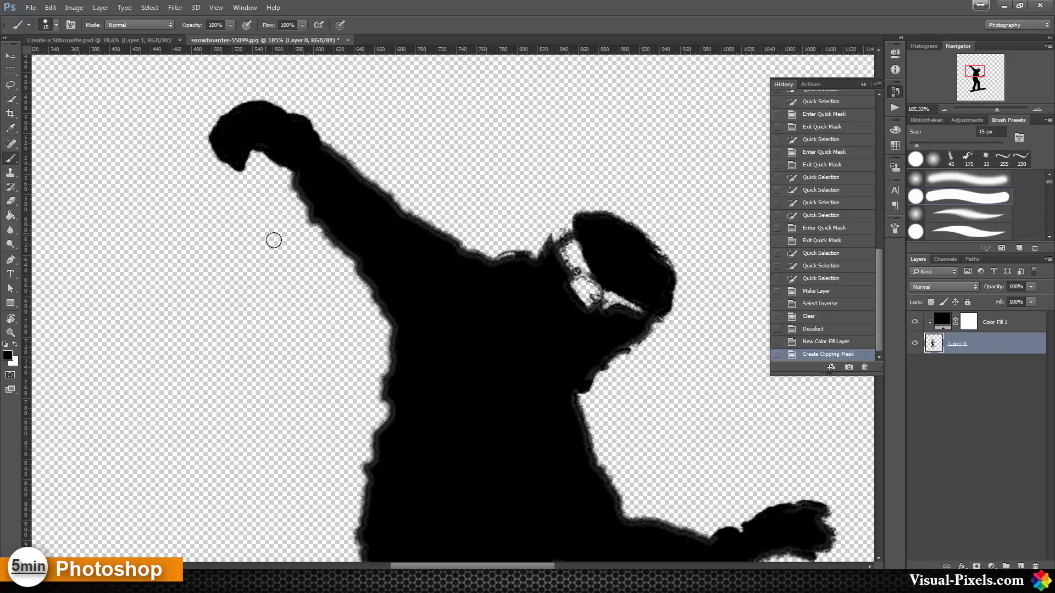
mouse_move(678, 239)
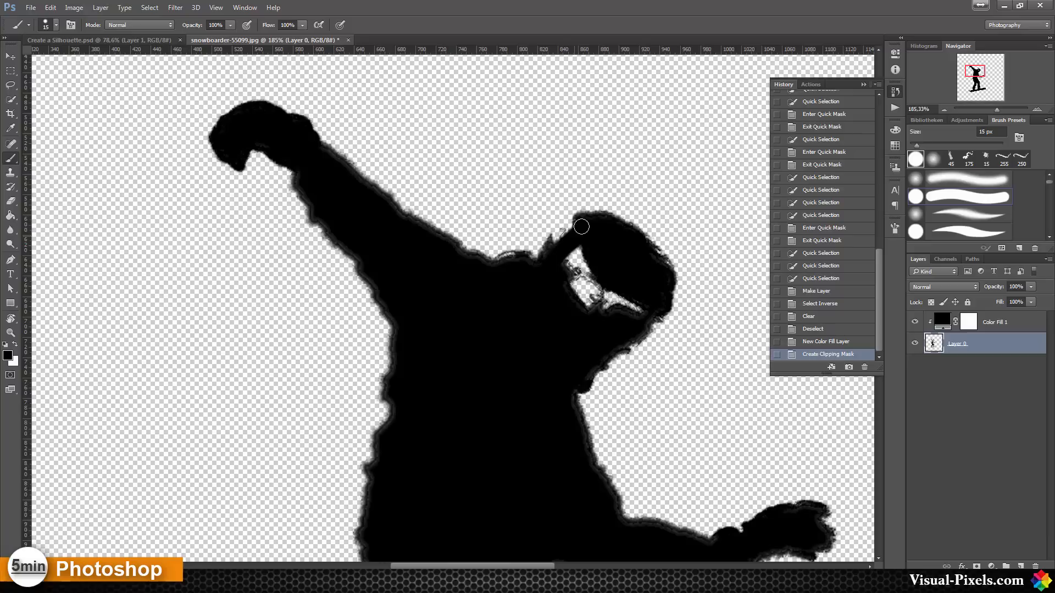
mouse_move(566, 234)
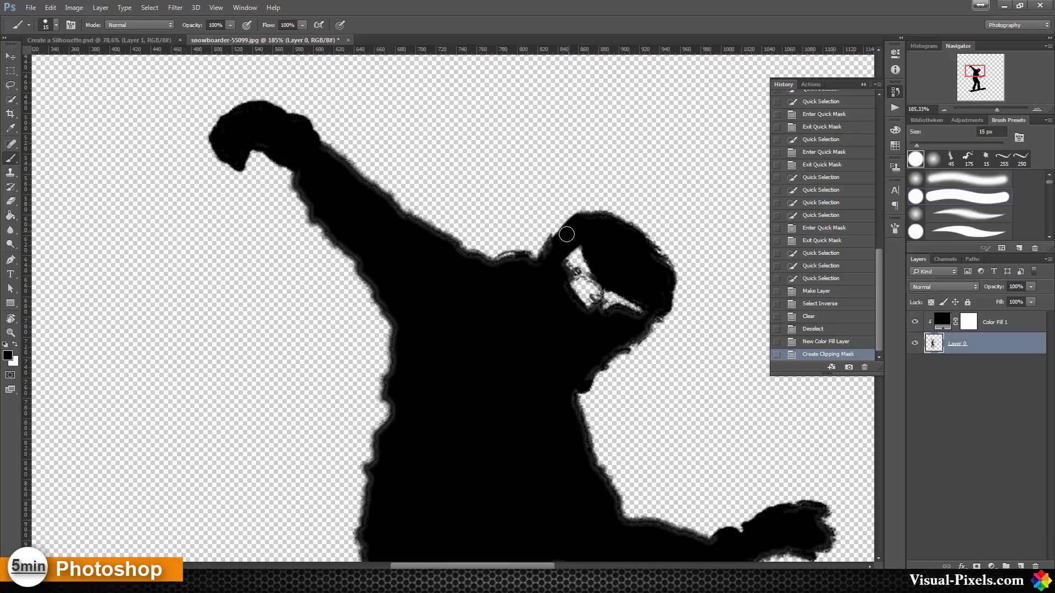
left_click_drag(567, 234, 528, 258)
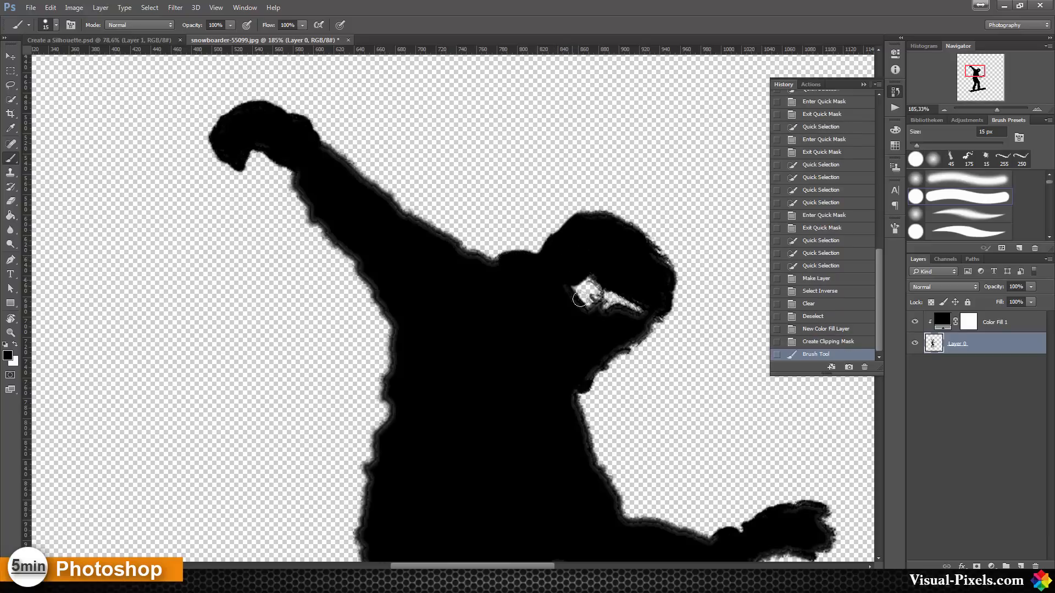
left_click_drag(581, 299, 636, 309)
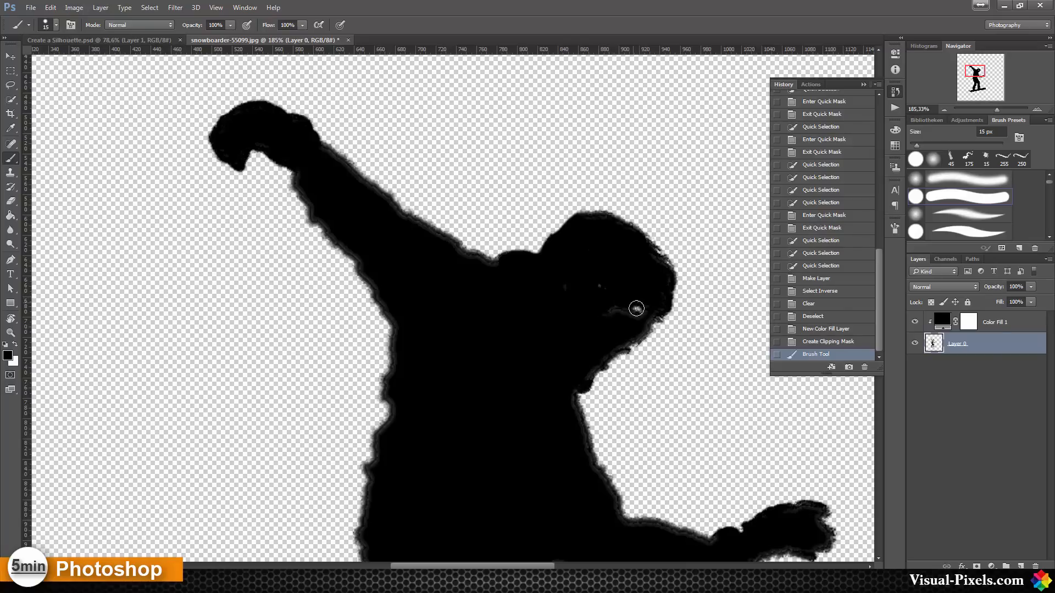
Brush the back and top of the head, neck notch and shoulder outline smooth.
left_click_drag(636, 309, 669, 275)
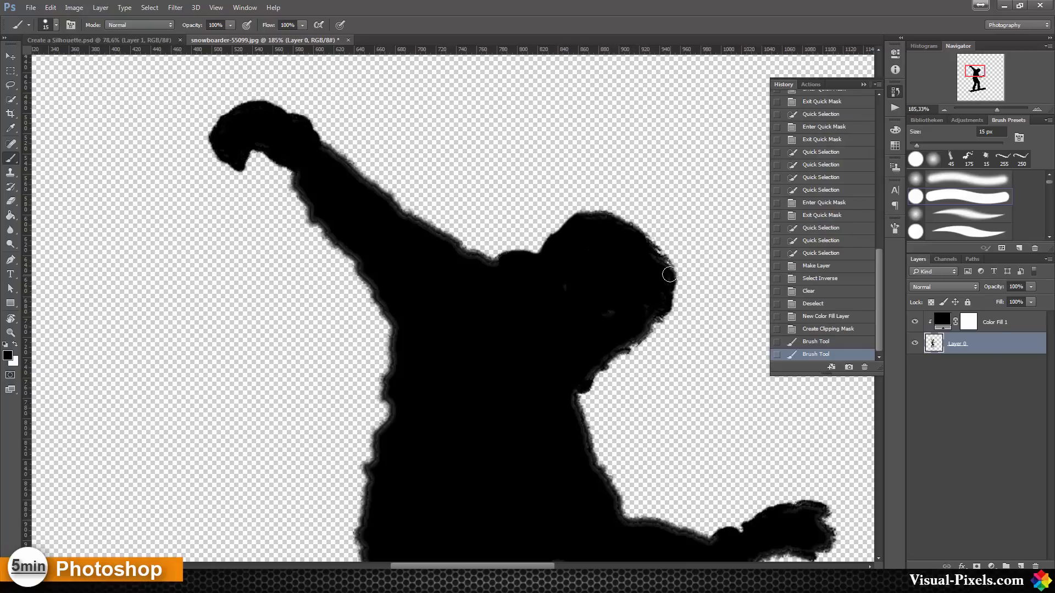
left_click_drag(669, 275, 633, 233)
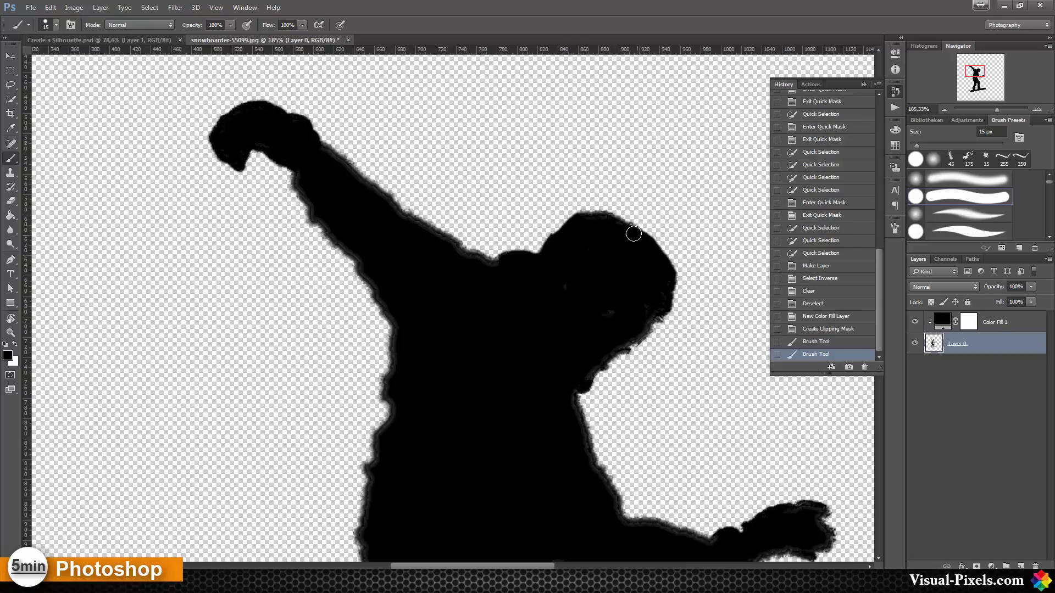
left_click_drag(633, 234, 486, 270)
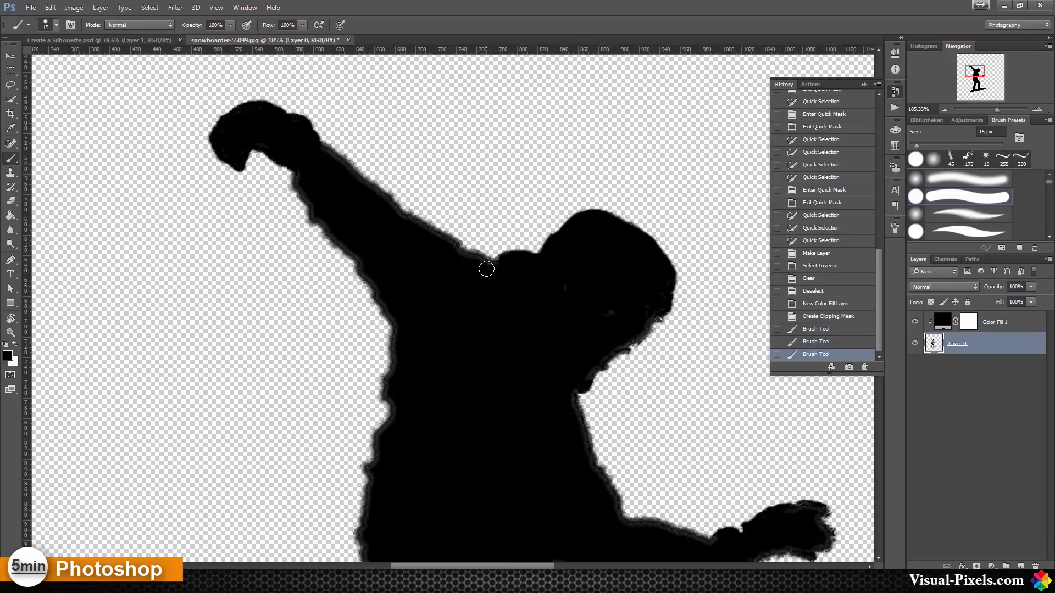
left_click_drag(486, 269, 423, 229)
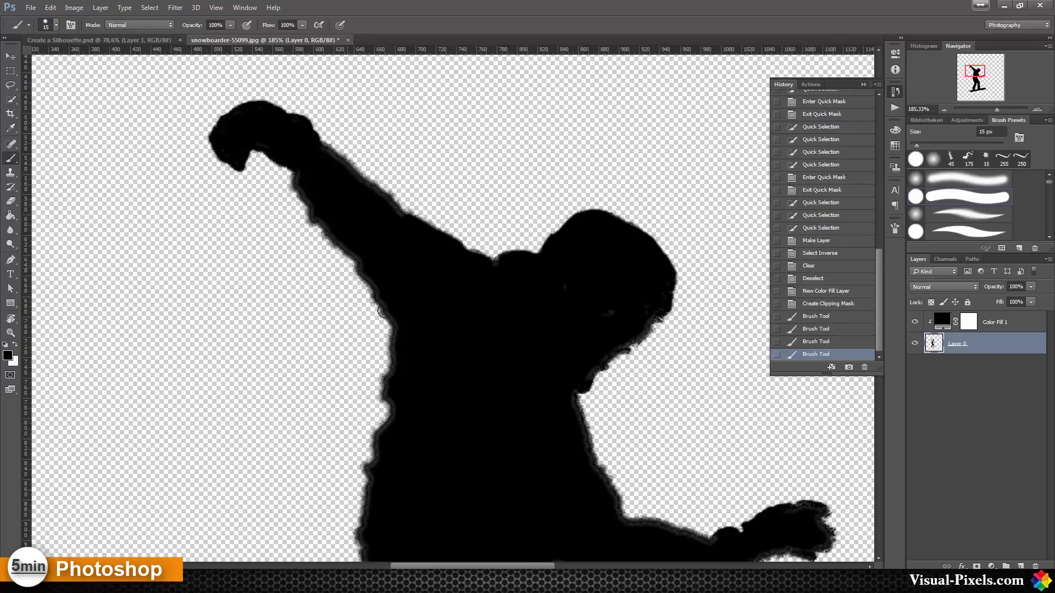
mouse_move(373, 286)
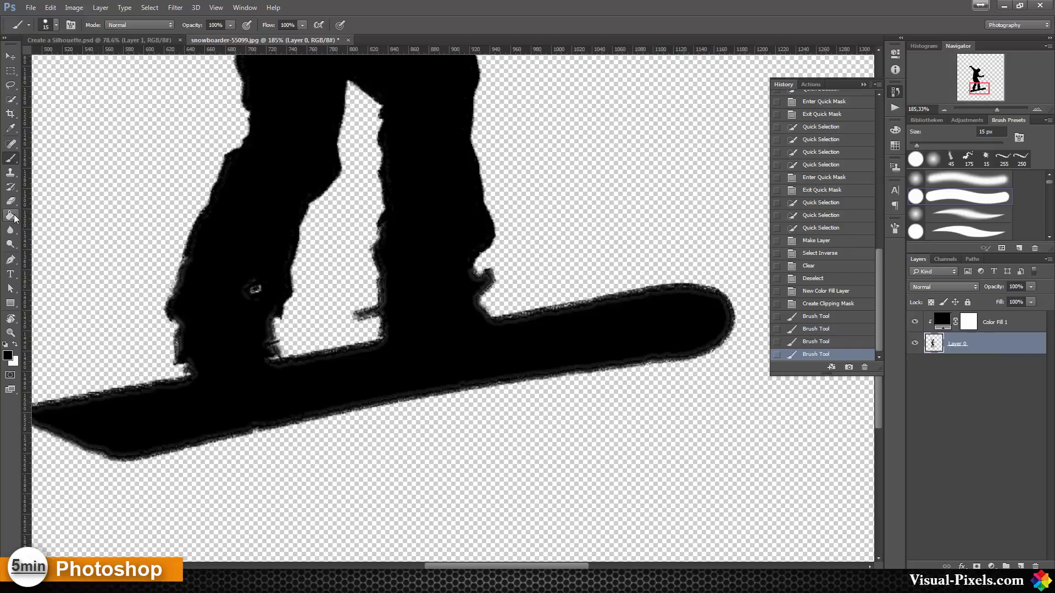
mouse_move(11, 288)
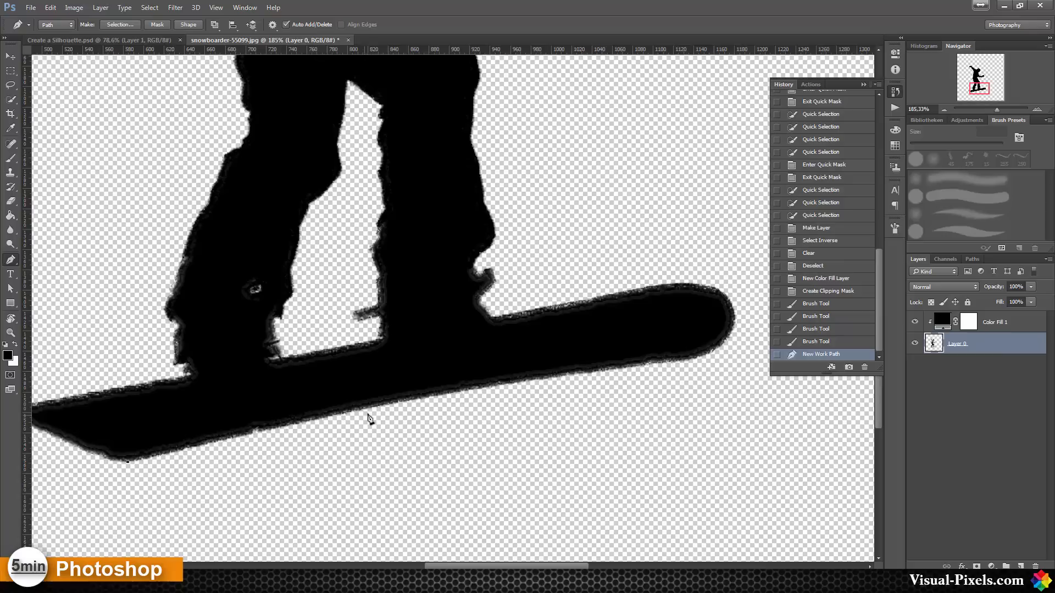
mouse_move(474, 393)
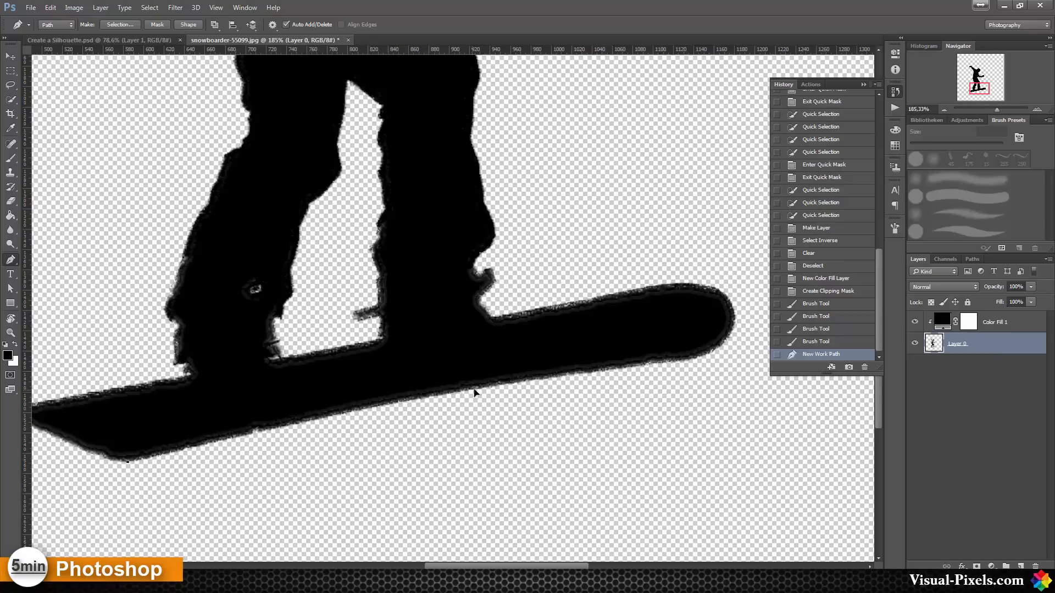
Place Pen anchor points along the snowboard's edge and top.
left_click(478, 386)
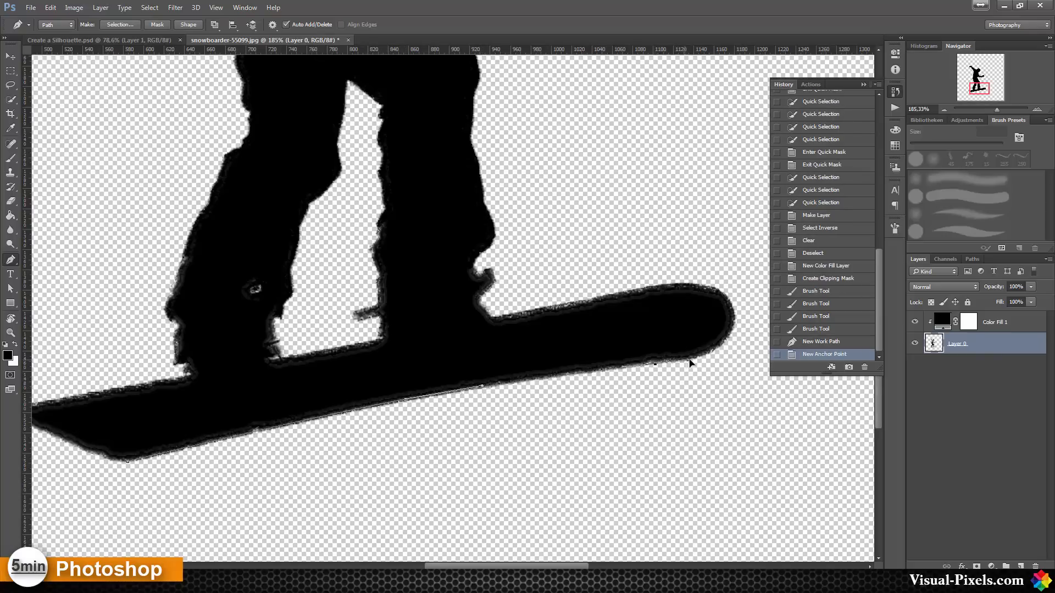
left_click(732, 338)
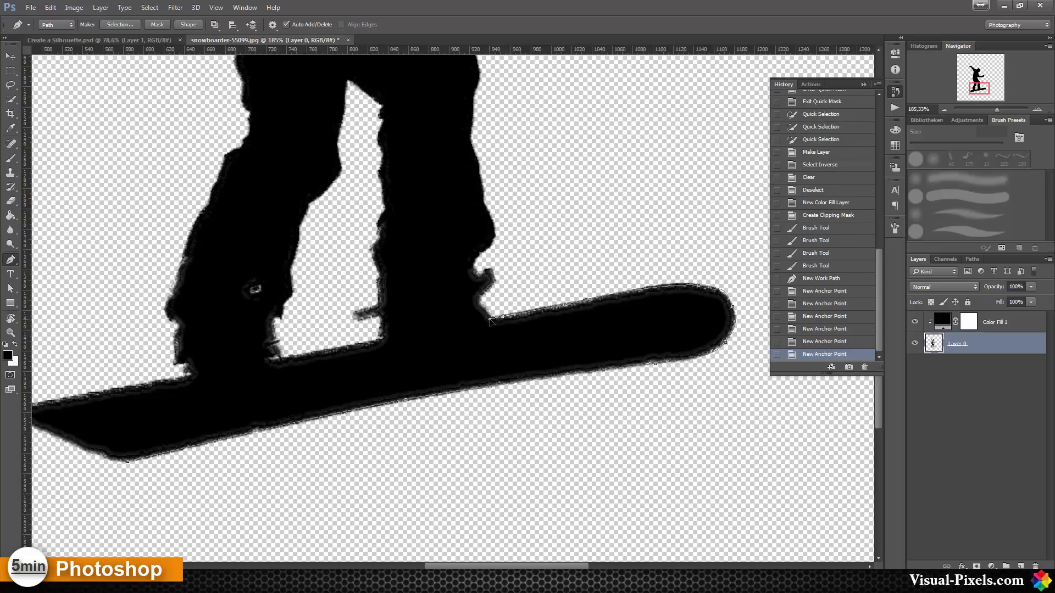
left_click(488, 321)
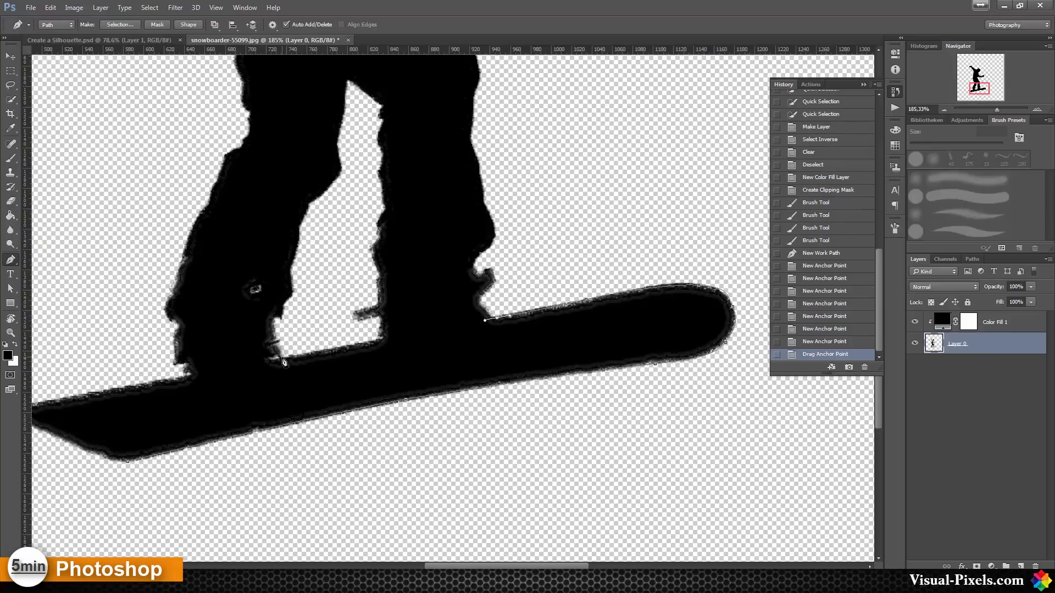
left_click(118, 393)
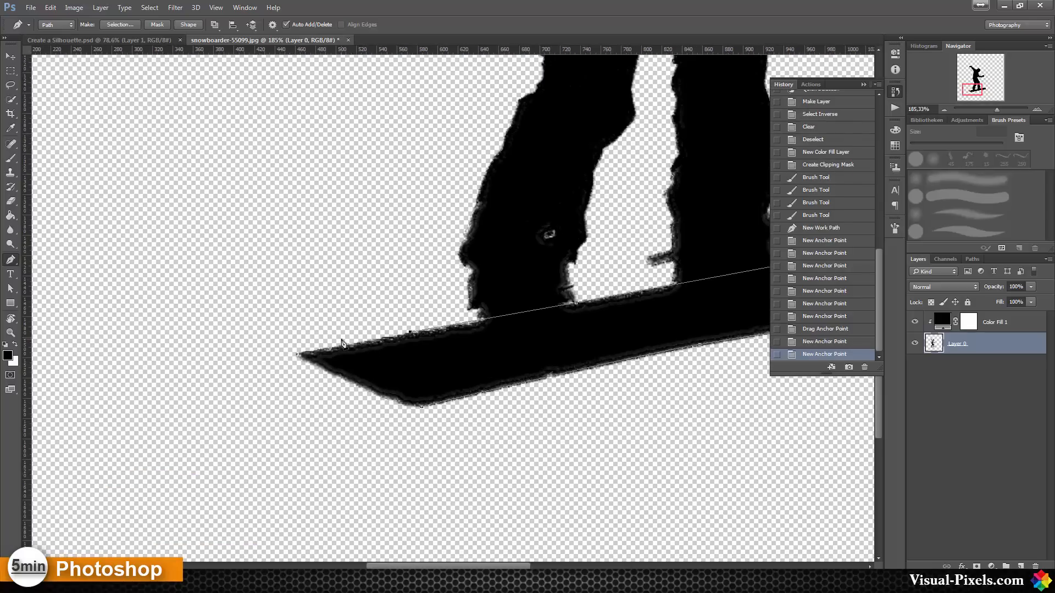
Finish the path at the left tip and underside and choose Make Selection.
left_click(313, 355)
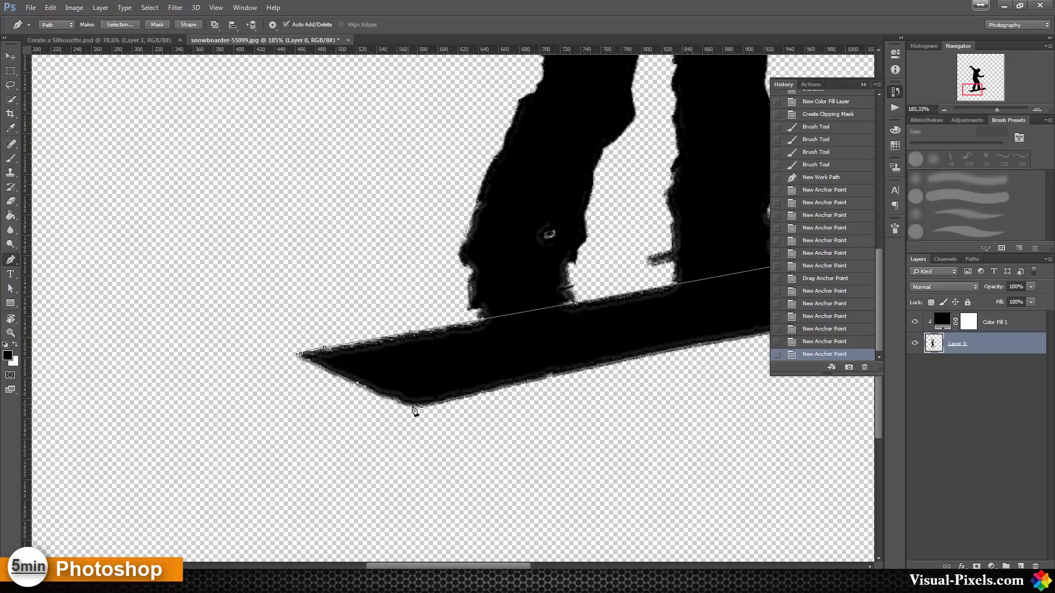
left_click(414, 407)
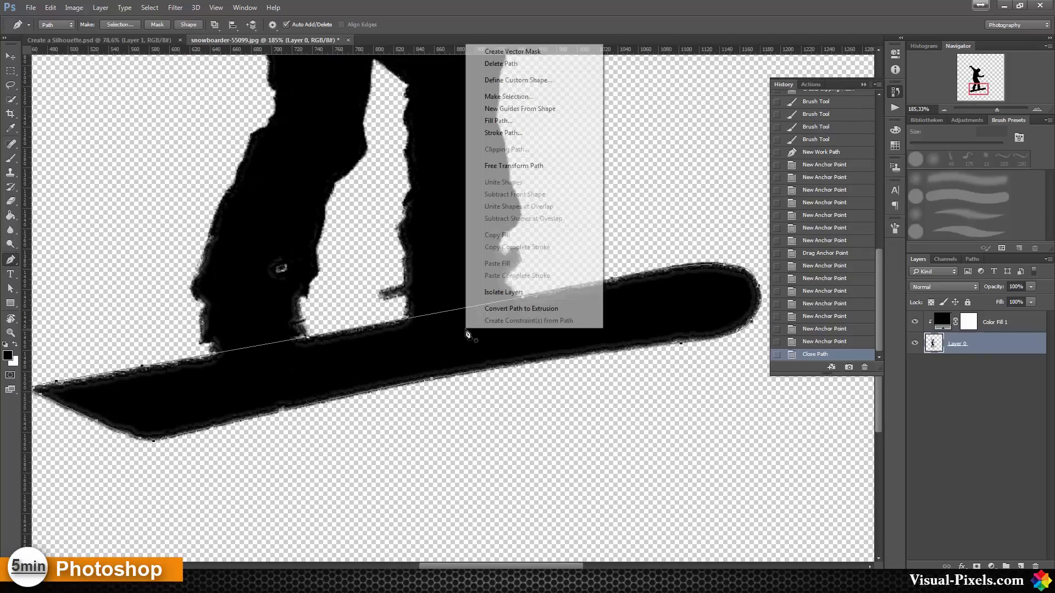
mouse_move(509, 96)
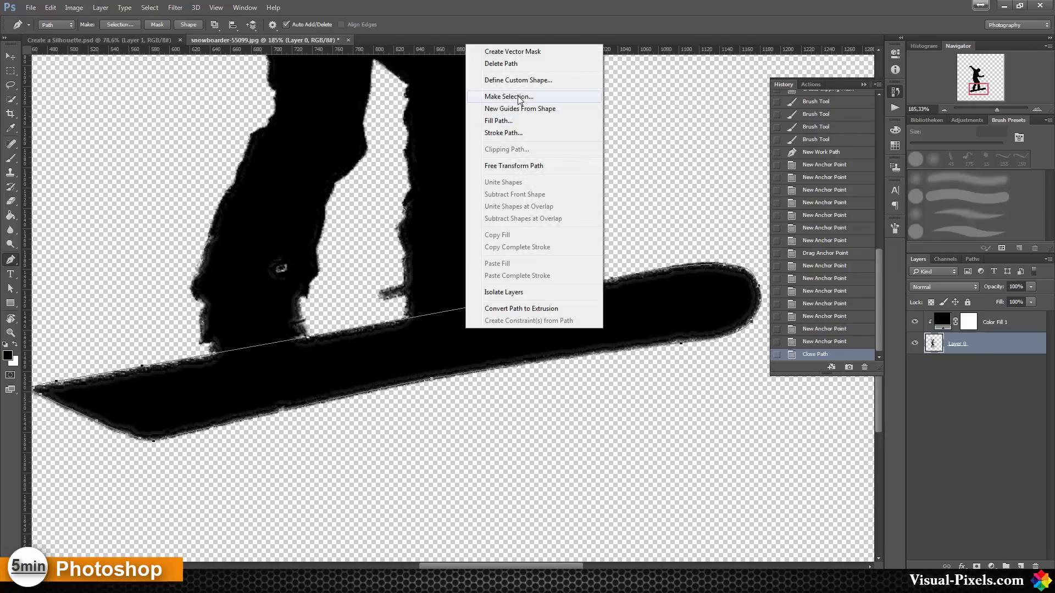
left_click(508, 96)
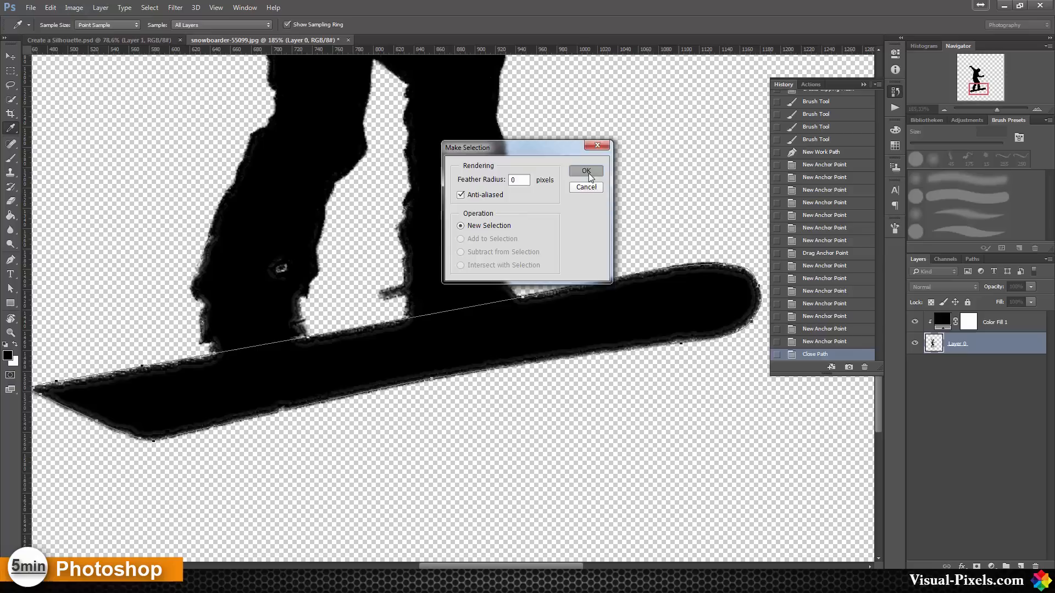
Confirm the selection with Feather 0, clean the board's fuzzy edge, and deselect.
left_click(584, 171)
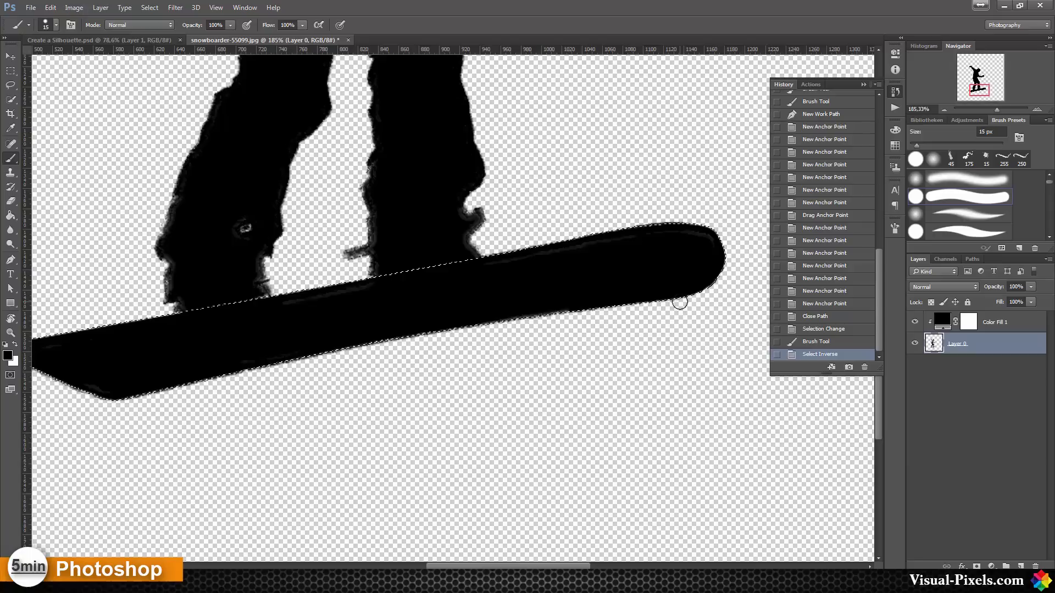
mouse_move(612, 329)
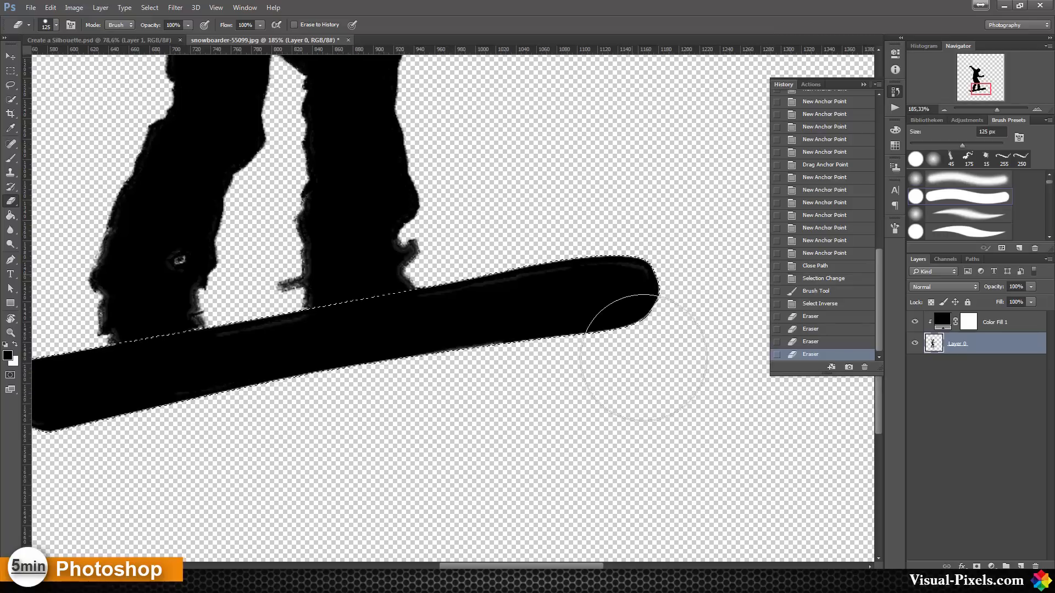
key("ctrl+d")
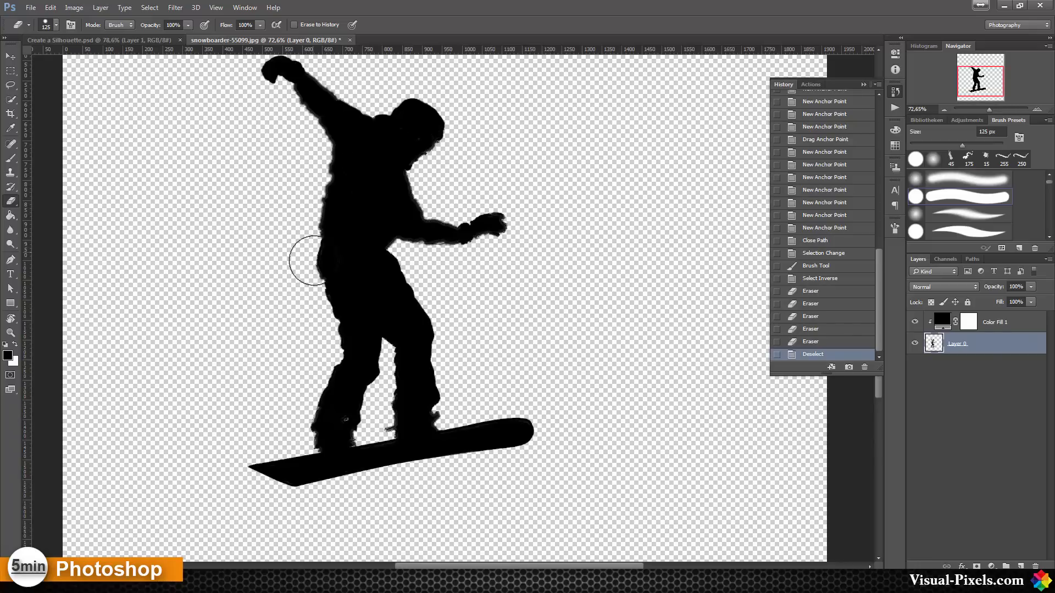
mouse_move(395, 195)
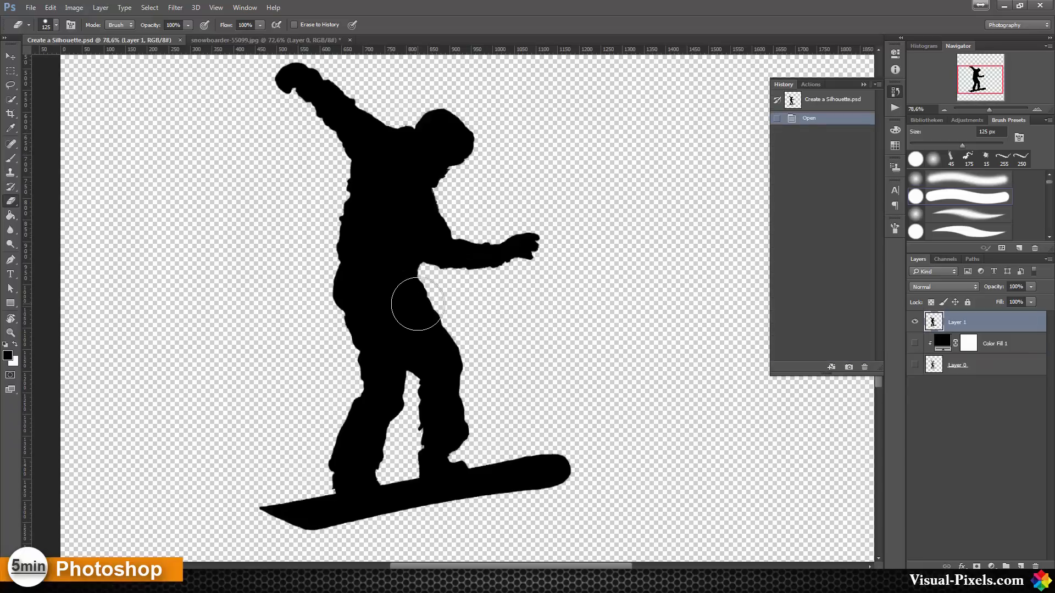
mouse_move(316, 77)
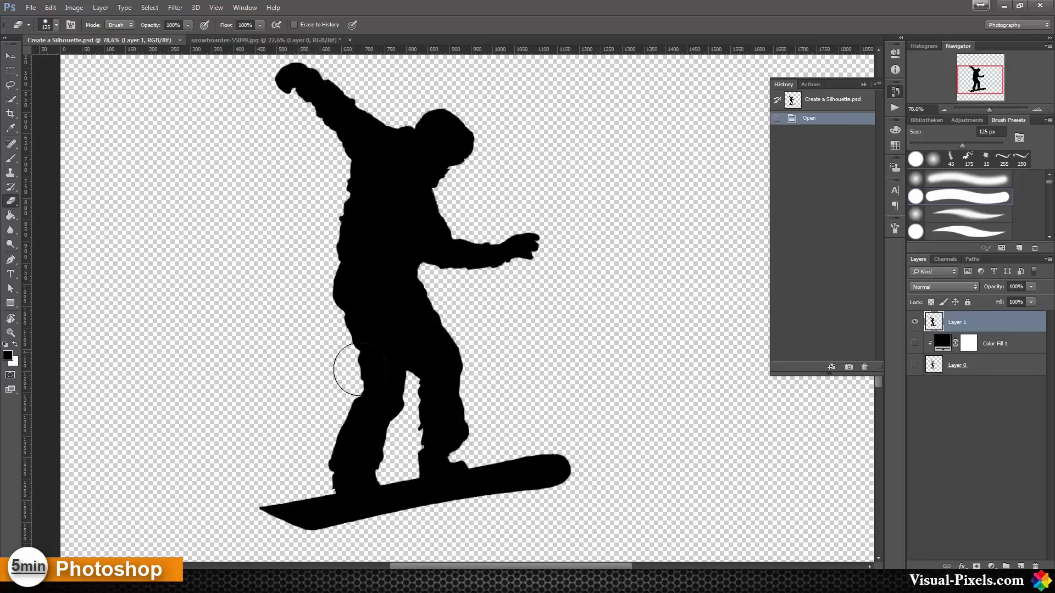
mouse_move(396, 239)
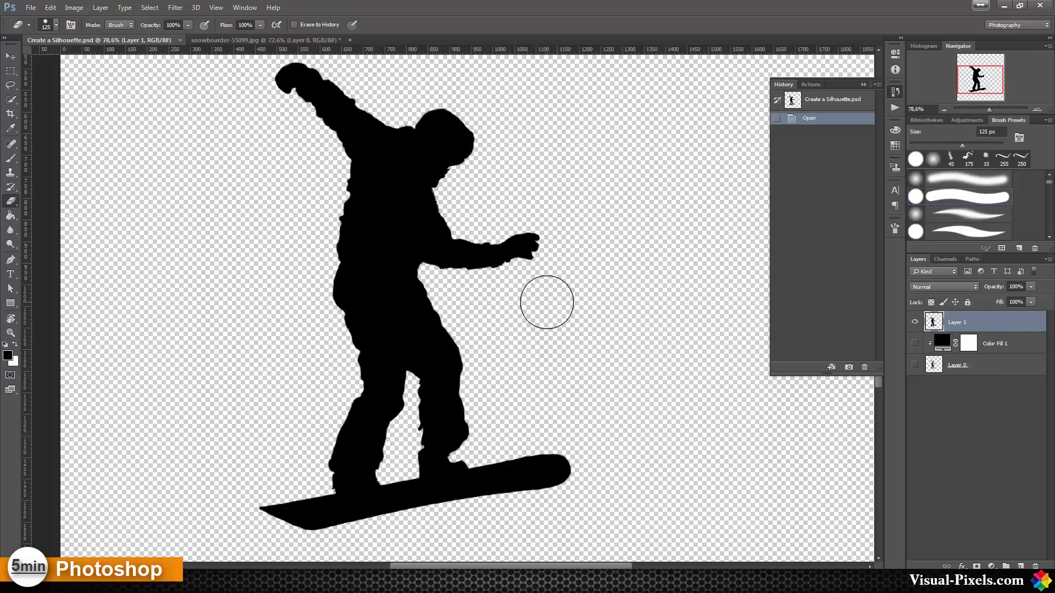
mouse_move(489, 149)
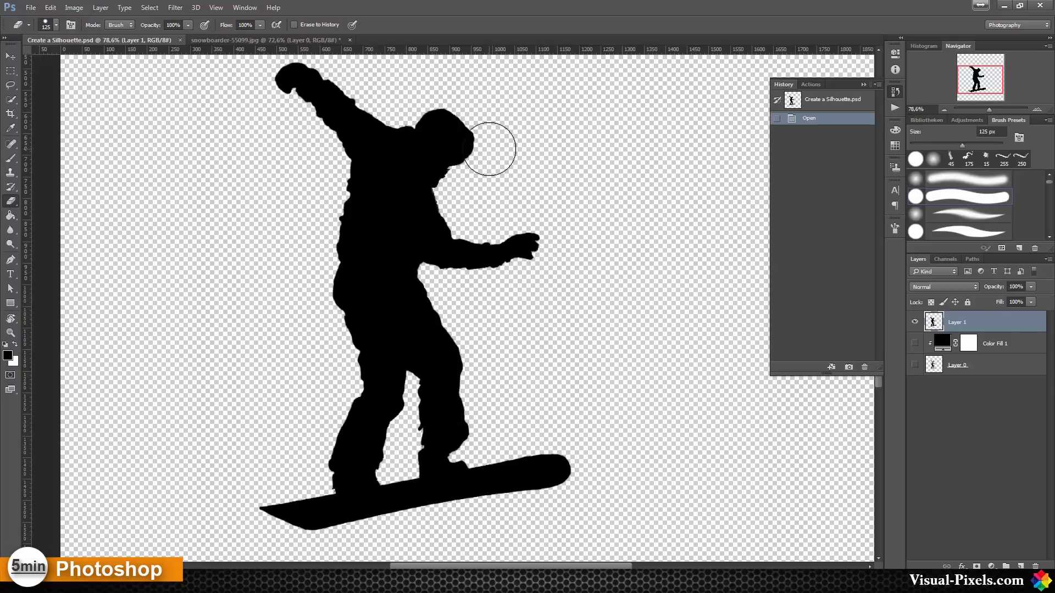
left_click(263, 40)
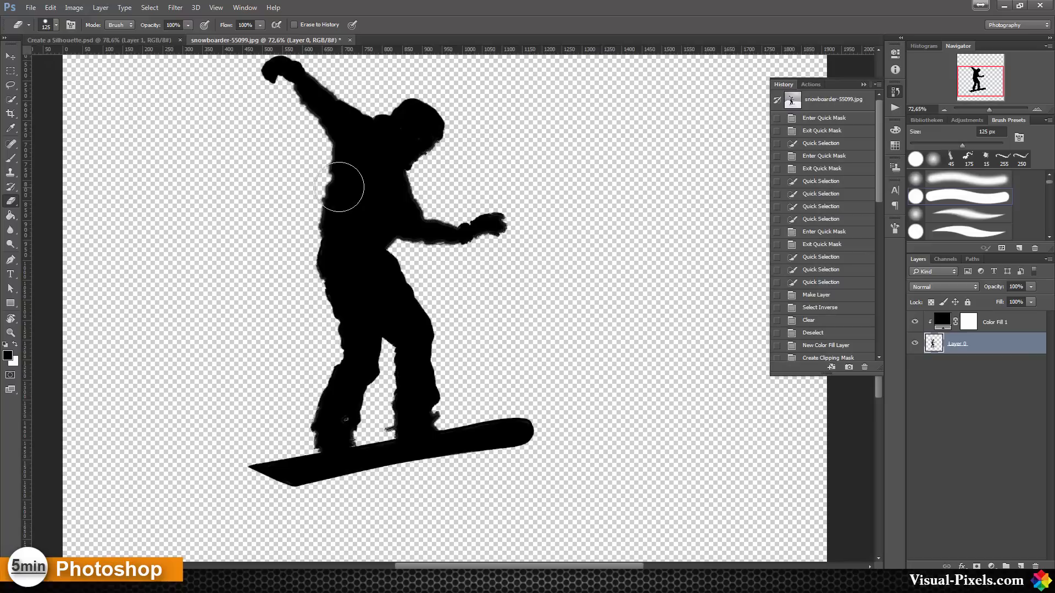
left_click(30, 8)
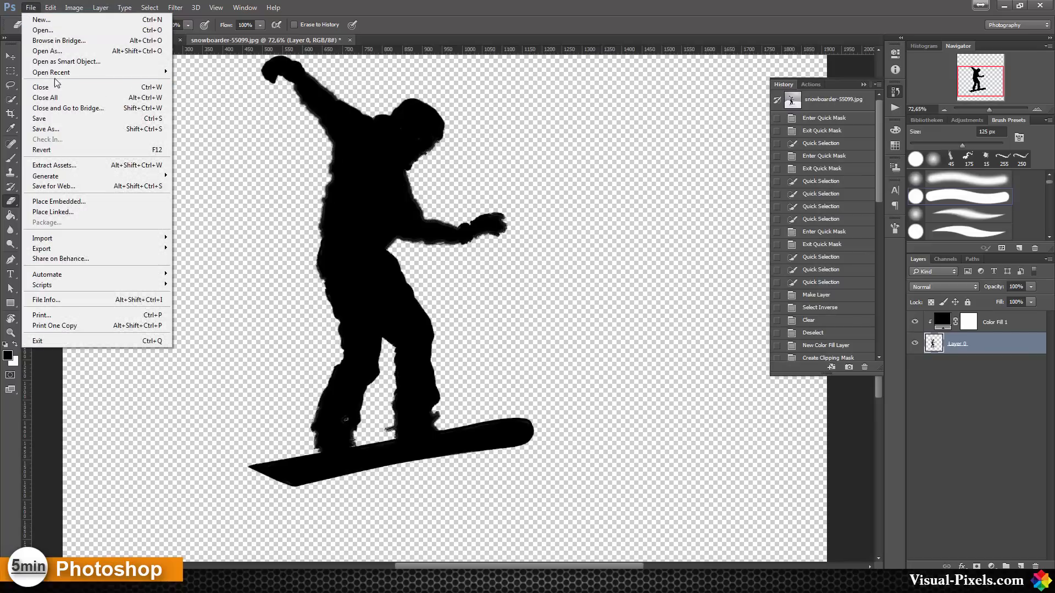
left_click(51, 72)
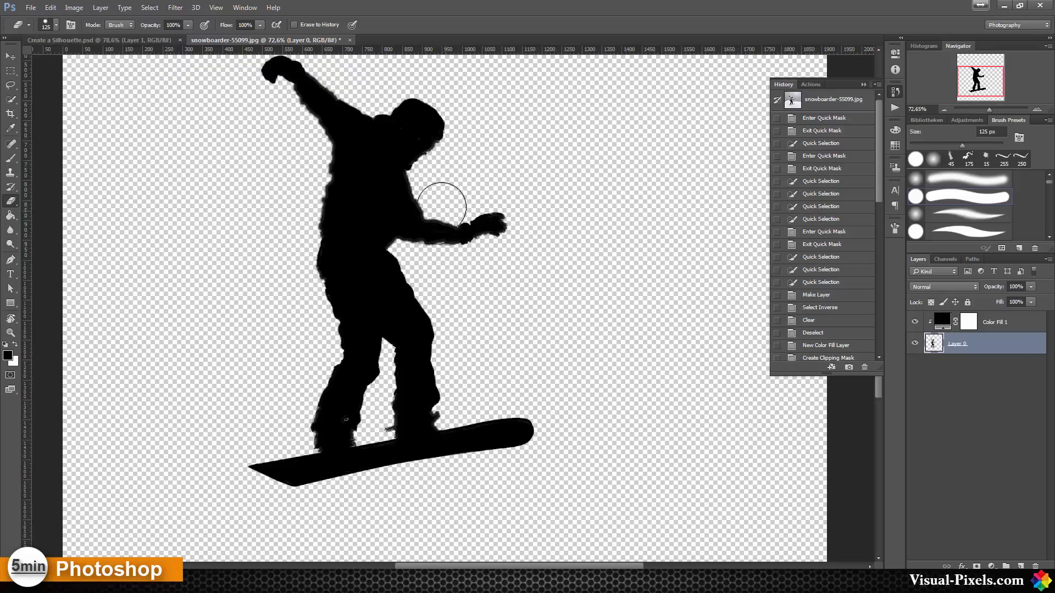
mouse_move(874, 236)
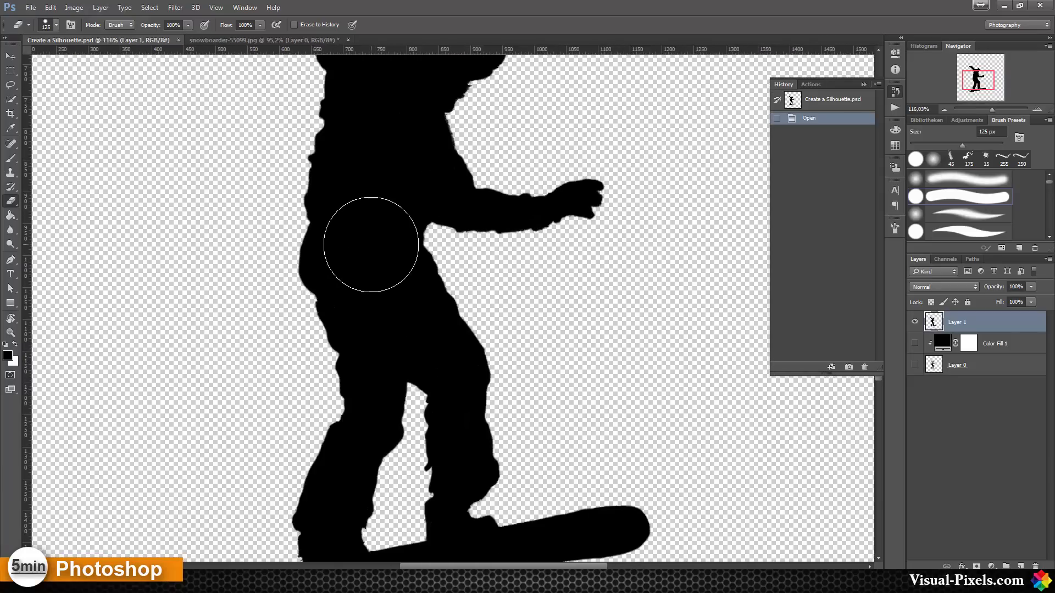
mouse_move(10, 531)
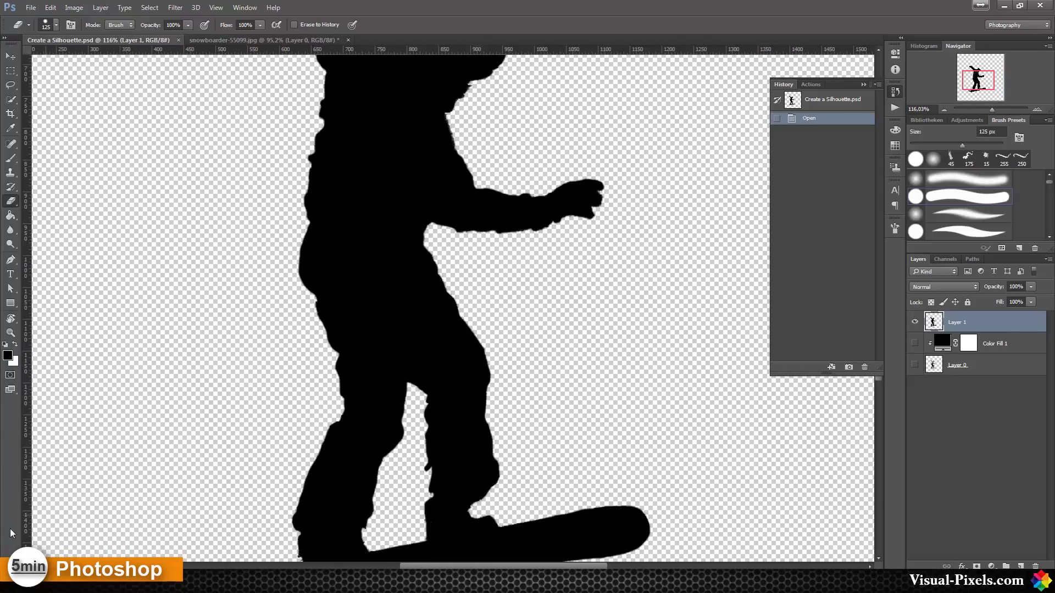